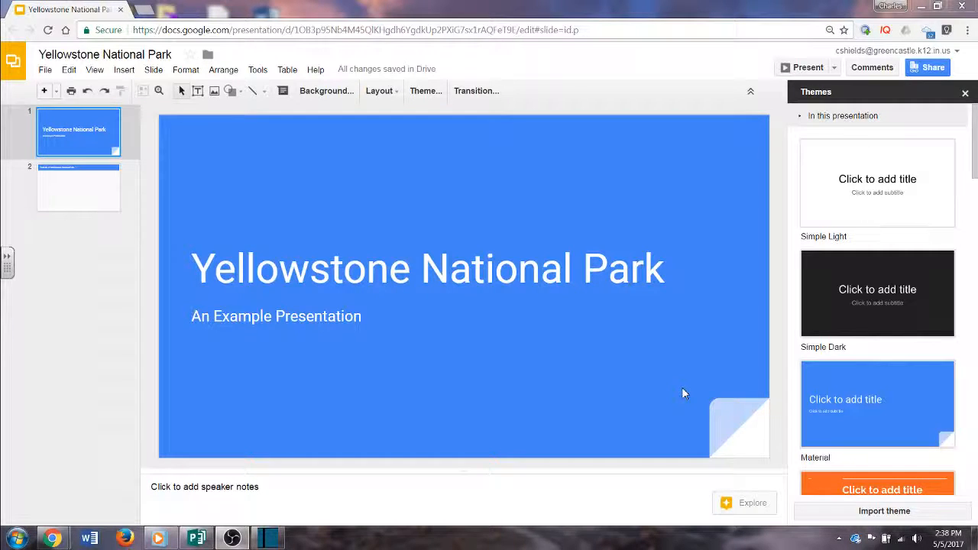
- Select slide 2 and bring up the Insert menu choices
{"action": "left_click", "coordinate": [79, 186]}
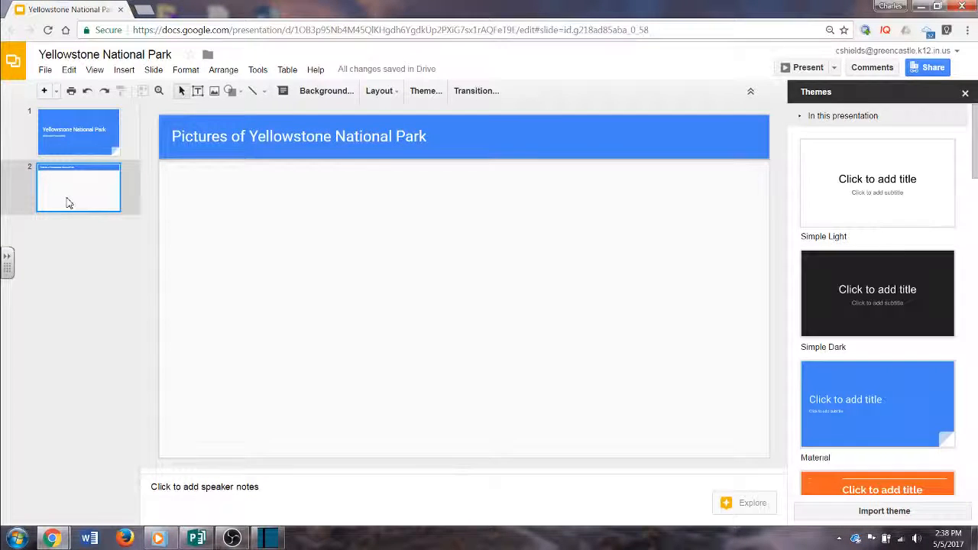
{"action": "left_click", "coordinate": [123, 70]}
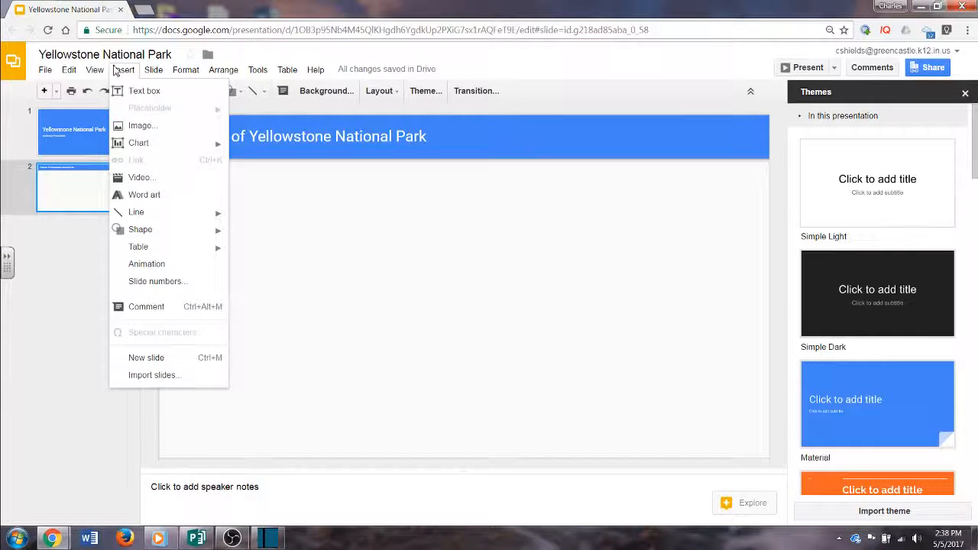
- Run a web image search for 'Yellowstone National Park' from the Insert Image dialog
{"action": "left_click", "coordinate": [144, 125]}
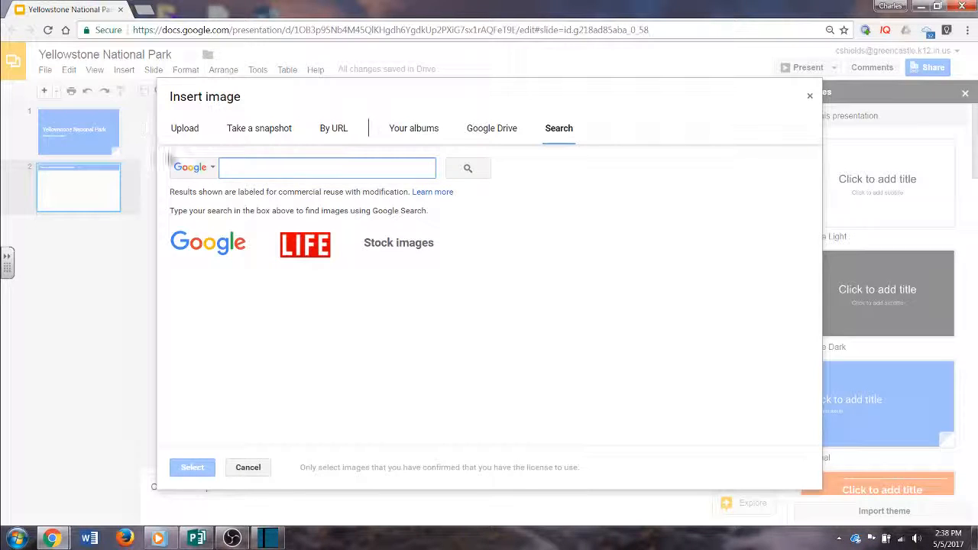
{"action": "mouse_move", "coordinate": [560, 129]}
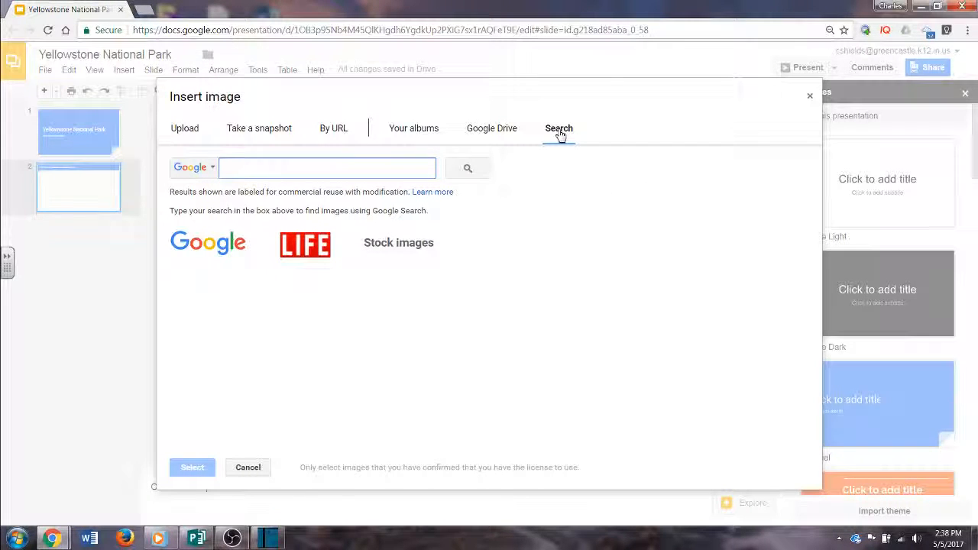
{"action": "left_click", "coordinate": [327, 167]}
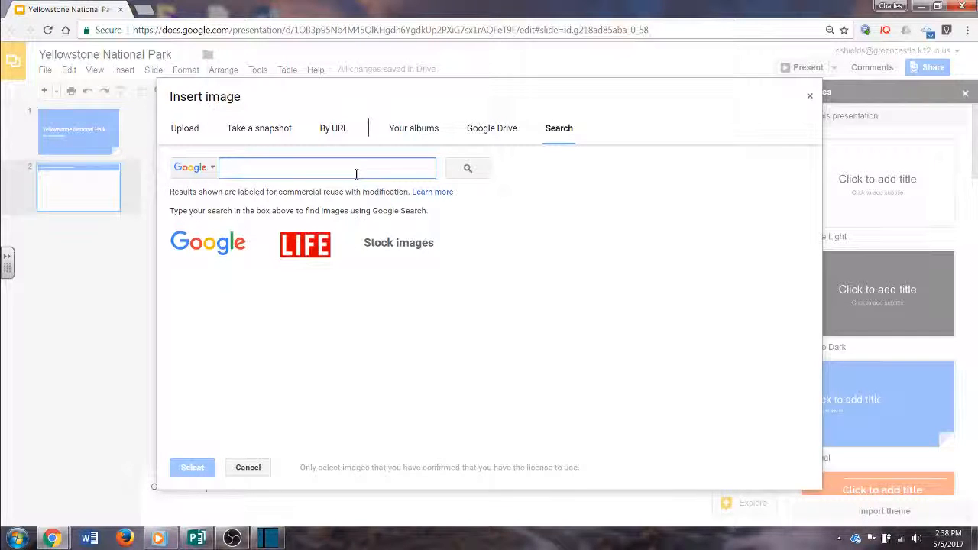
{"action": "type", "text": "Yellowstone"}
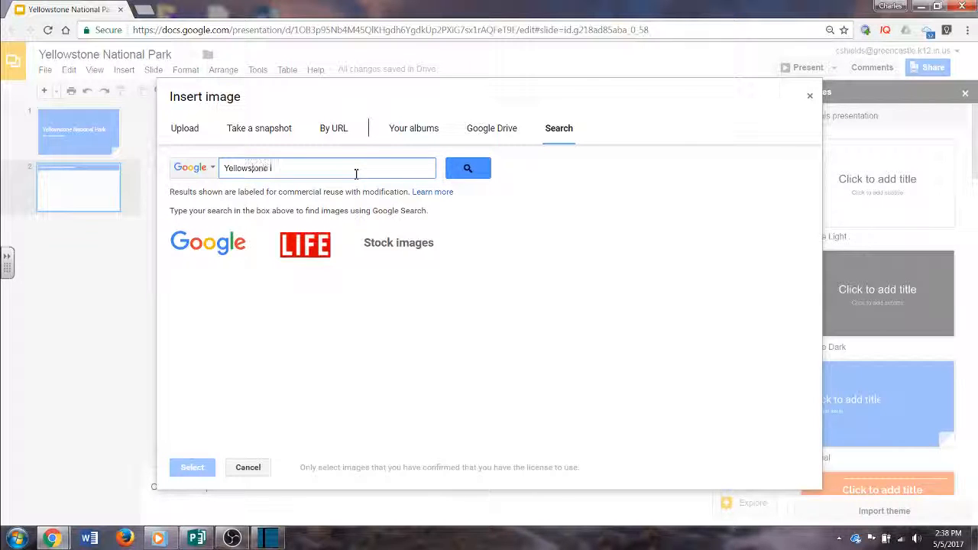
{"action": "left_click", "coordinate": [467, 167]}
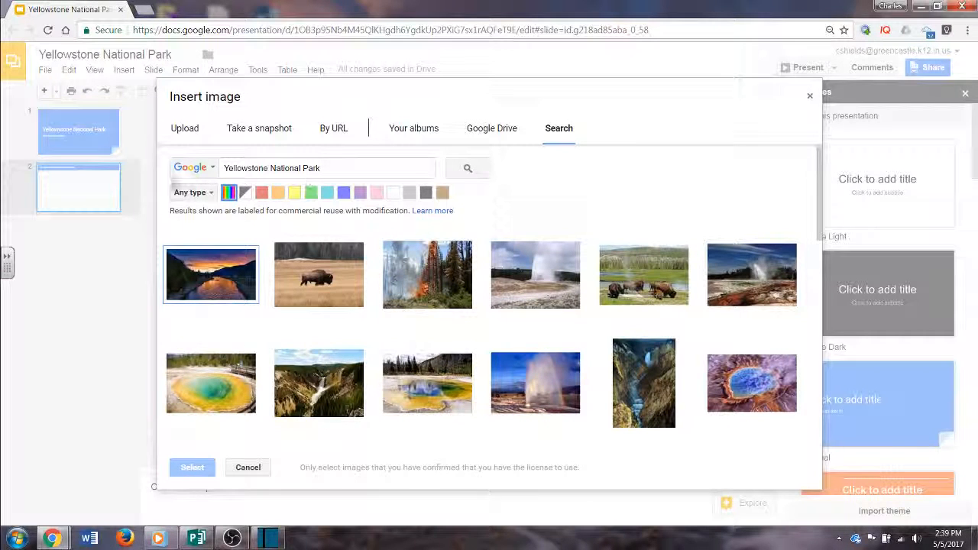
- Filter the image results to the Photo type only
{"action": "left_click", "coordinate": [191, 193]}
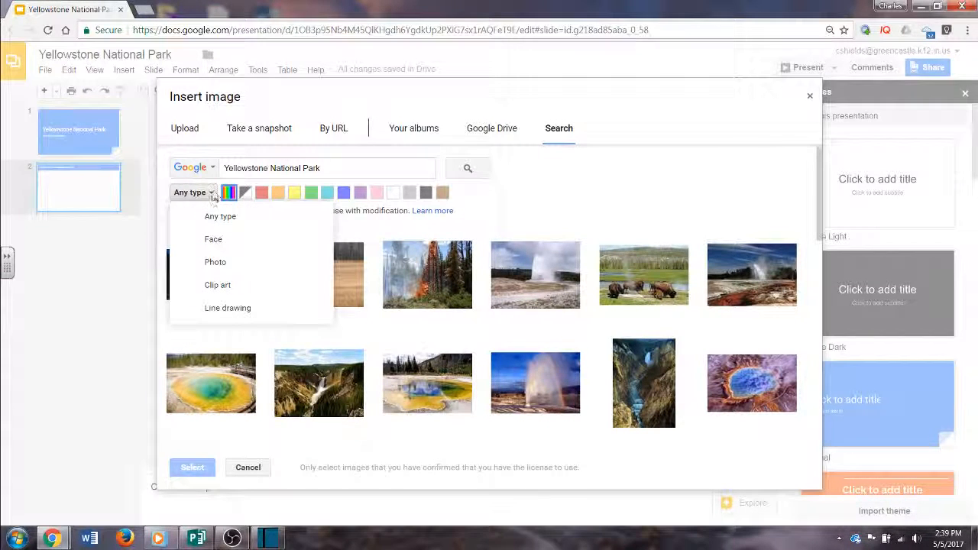
{"action": "mouse_move", "coordinate": [213, 204]}
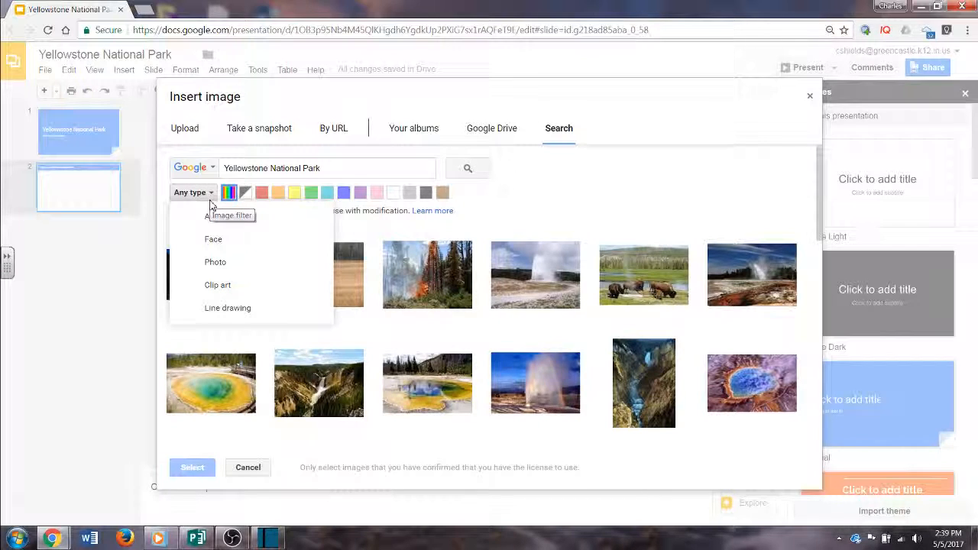
{"action": "mouse_move", "coordinate": [294, 238]}
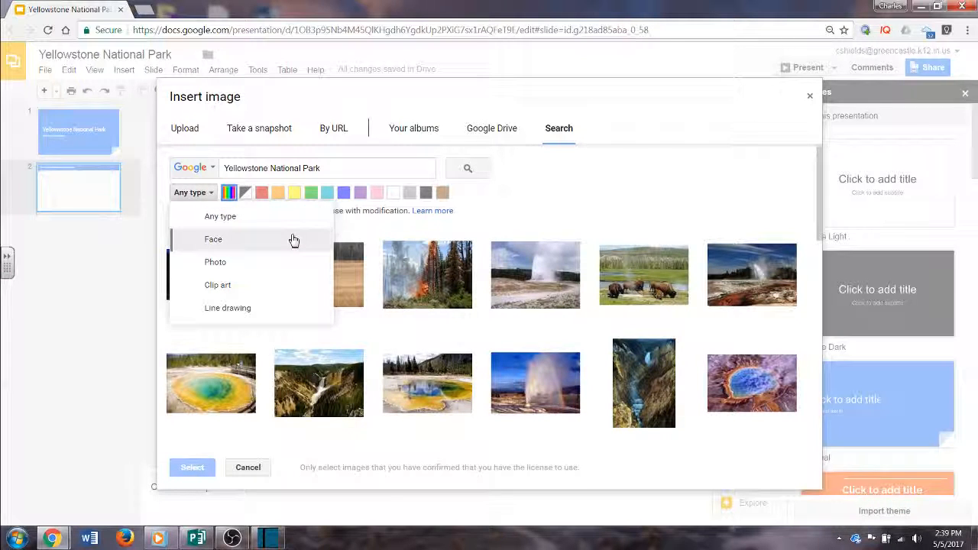
{"action": "mouse_move", "coordinate": [294, 272]}
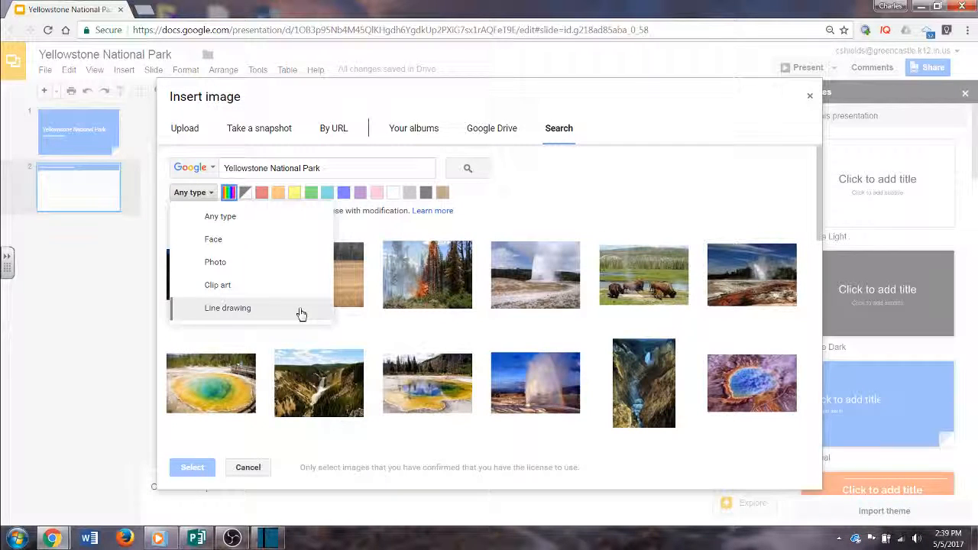
{"action": "left_click", "coordinate": [214, 263]}
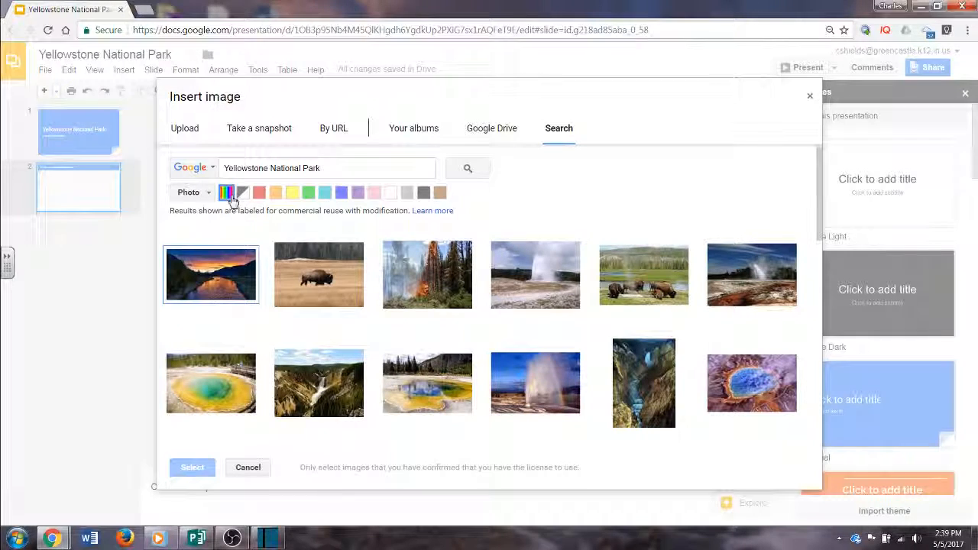
{"action": "mouse_move", "coordinate": [227, 193]}
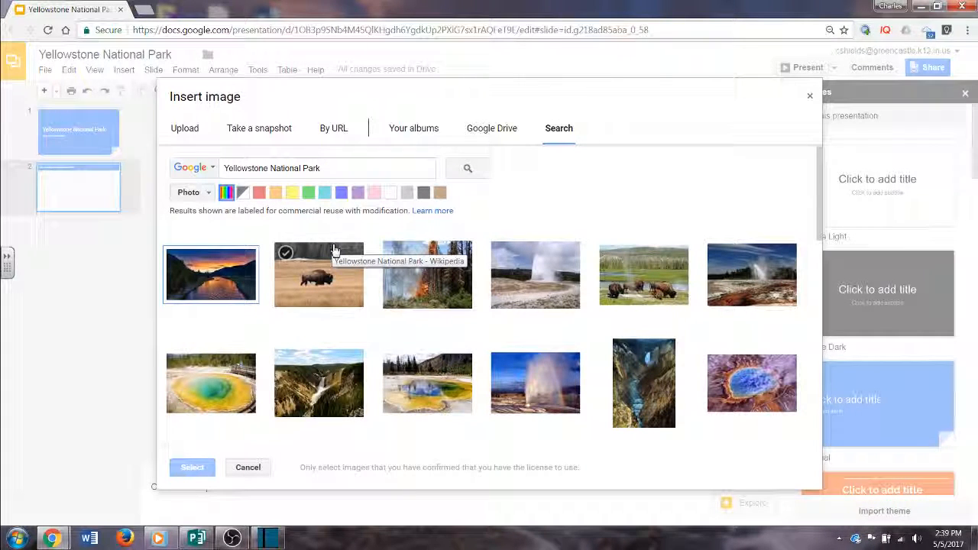
- Filter results to blue-toned images and browse down through geysers, hot springs and bison photos
{"action": "left_click", "coordinate": [324, 193]}
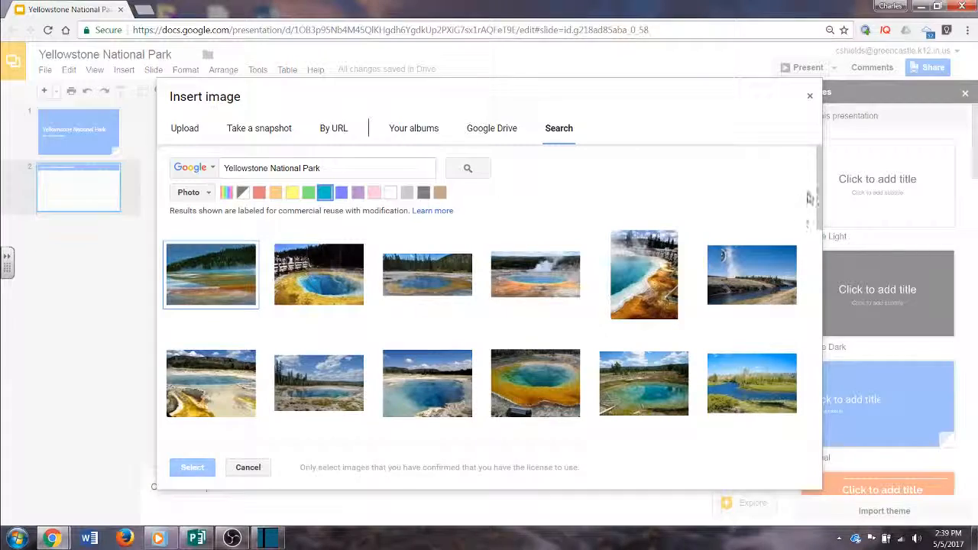
{"action": "scroll", "scroll_direction": "down", "scroll_amount": 3}
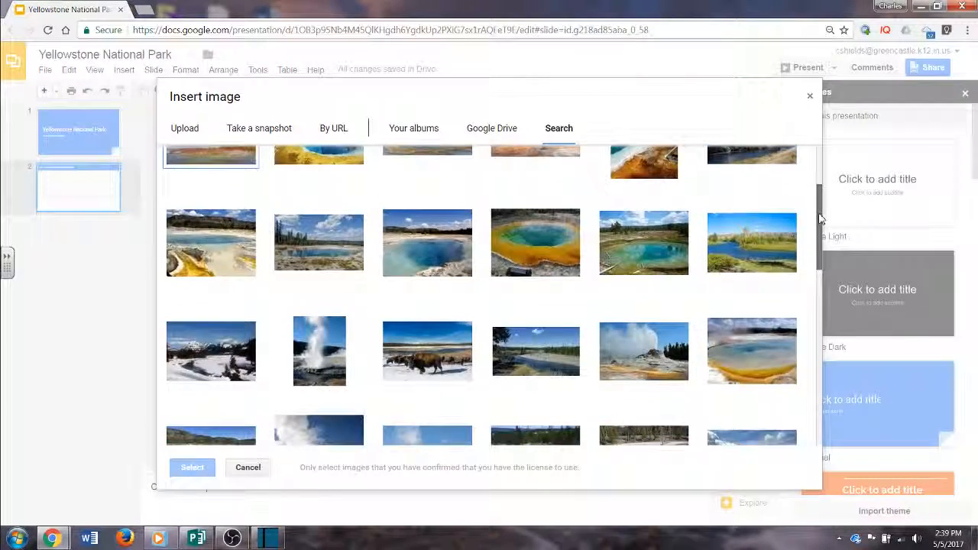
{"action": "scroll", "scroll_direction": "down", "scroll_amount": 3}
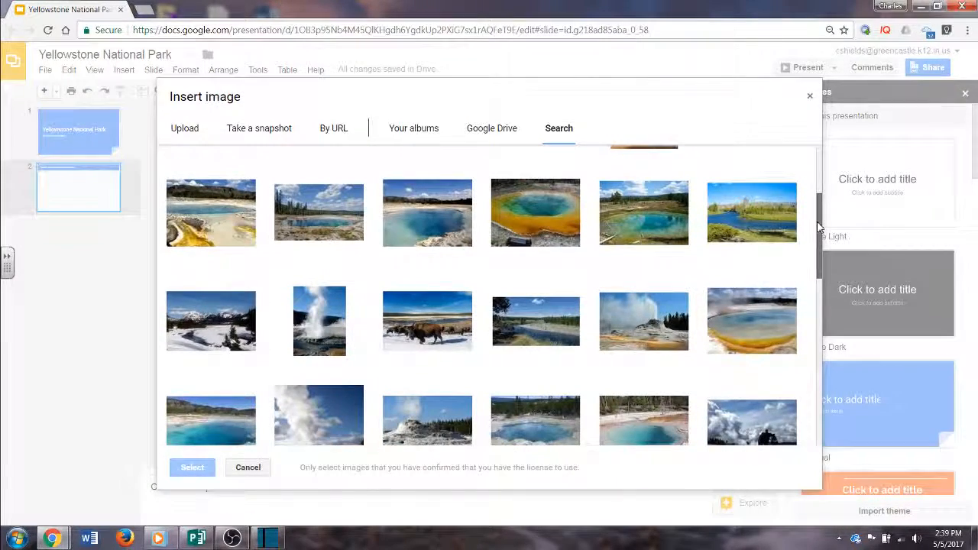
{"action": "scroll", "scroll_direction": "down", "scroll_amount": 3}
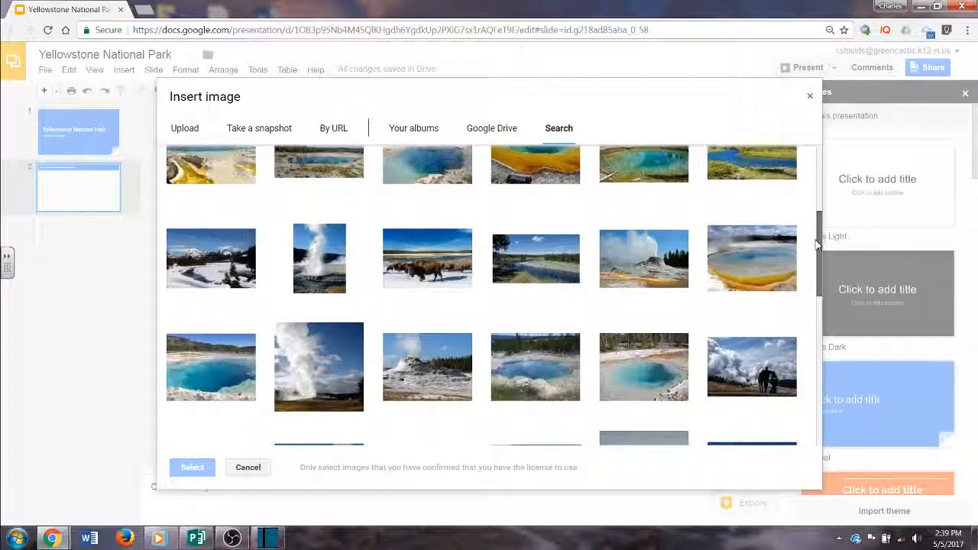
{"action": "scroll", "scroll_direction": "down", "scroll_amount": 3}
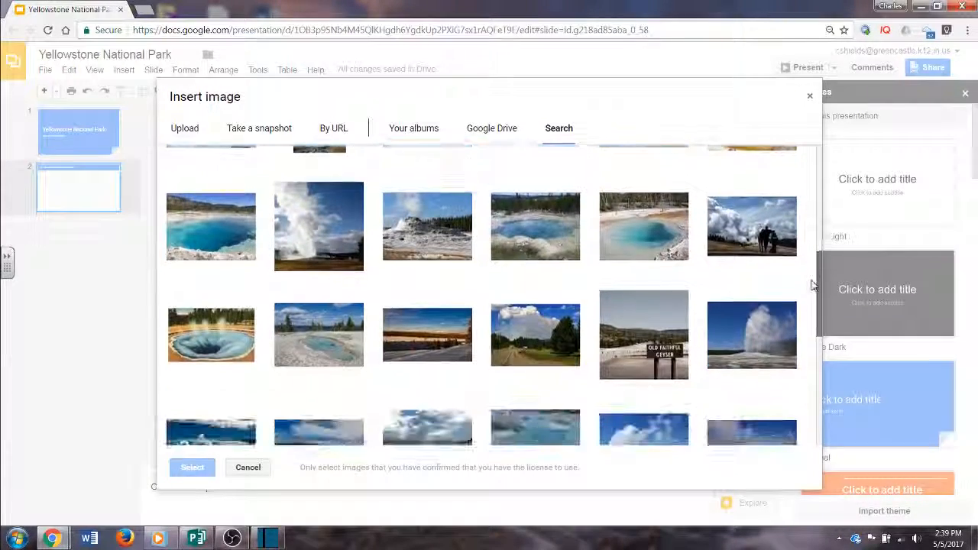
{"action": "scroll", "scroll_direction": "down", "scroll_amount": 3}
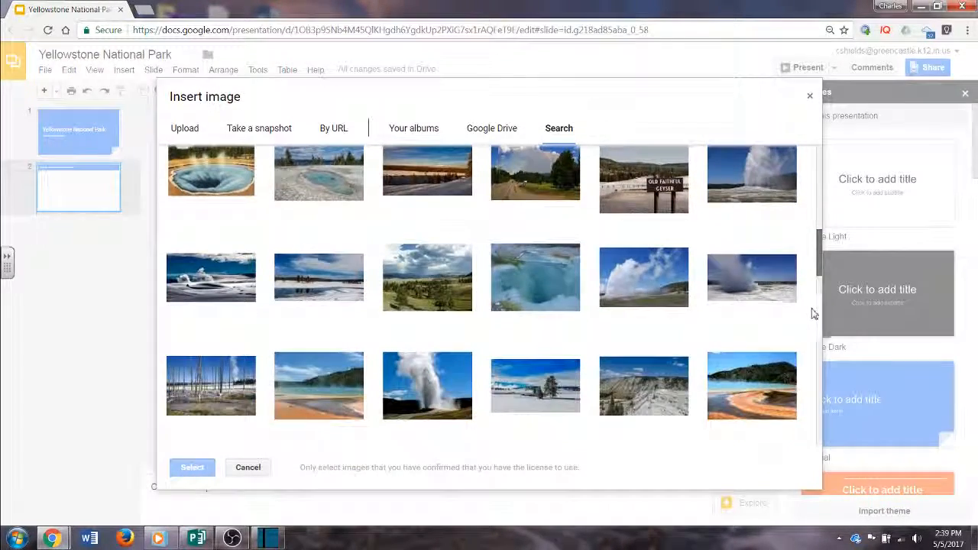
{"action": "scroll", "scroll_direction": "down", "scroll_amount": 3}
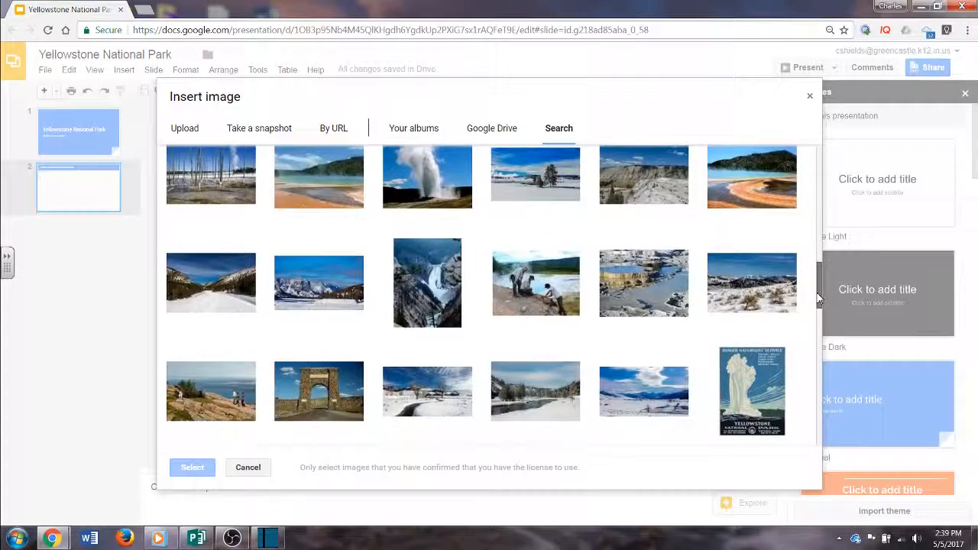
{"action": "scroll", "scroll_direction": "down", "scroll_amount": 3}
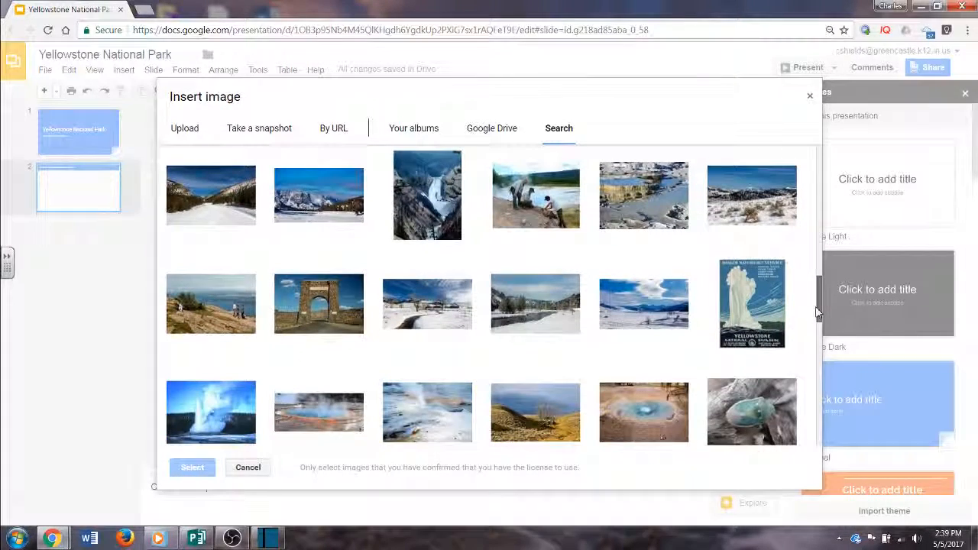
- Select the stone Roosevelt Arch photo and insert it onto slide 2
{"action": "left_click", "coordinate": [318, 303]}
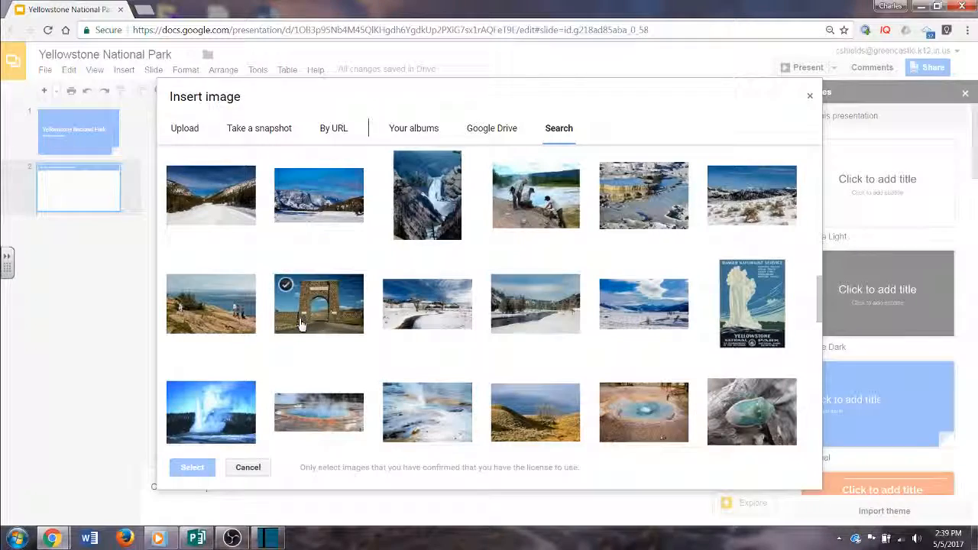
{"action": "left_click", "coordinate": [318, 302]}
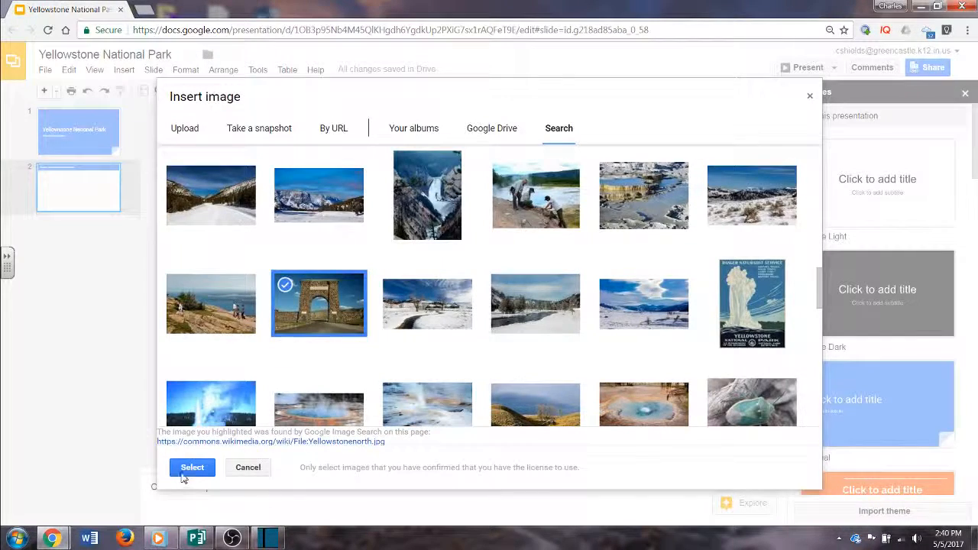
{"action": "left_click", "coordinate": [193, 468]}
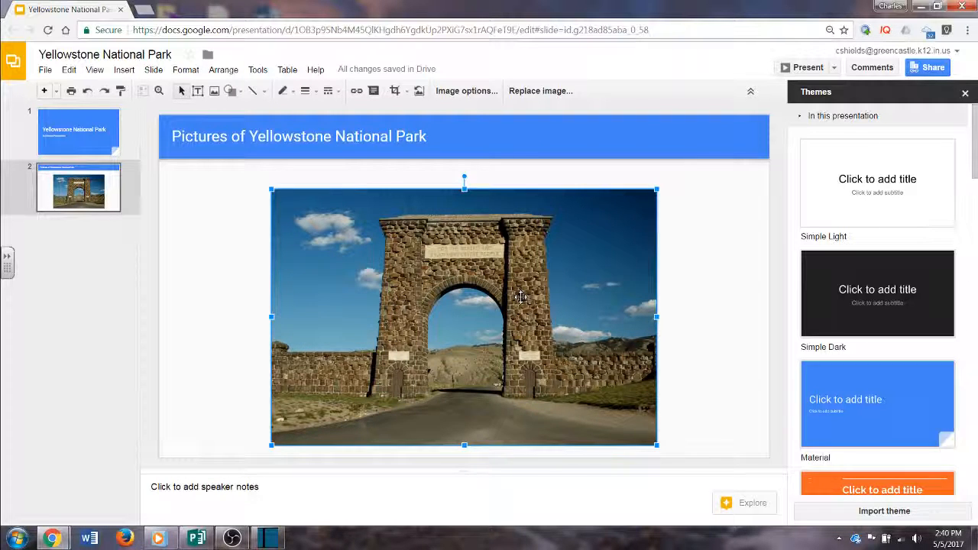
- Reopen the Insert Image search with Yellowstone results and show the type filter choices
{"action": "left_click", "coordinate": [124, 70]}
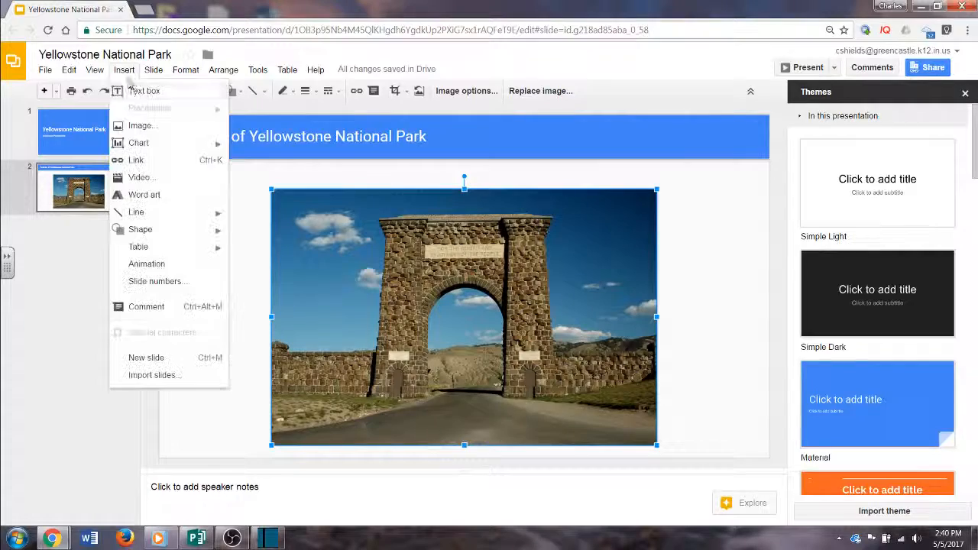
{"action": "left_click", "coordinate": [144, 126]}
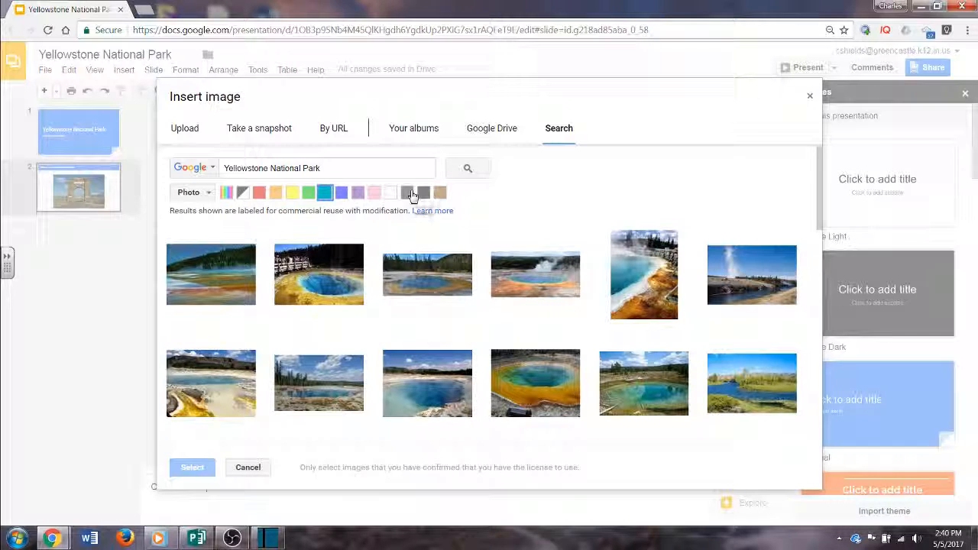
{"action": "left_click", "coordinate": [190, 193]}
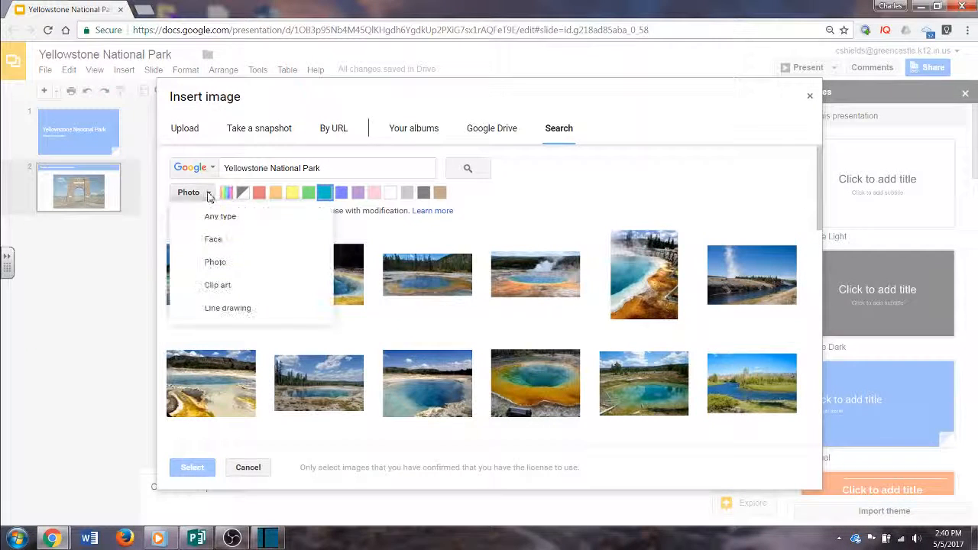